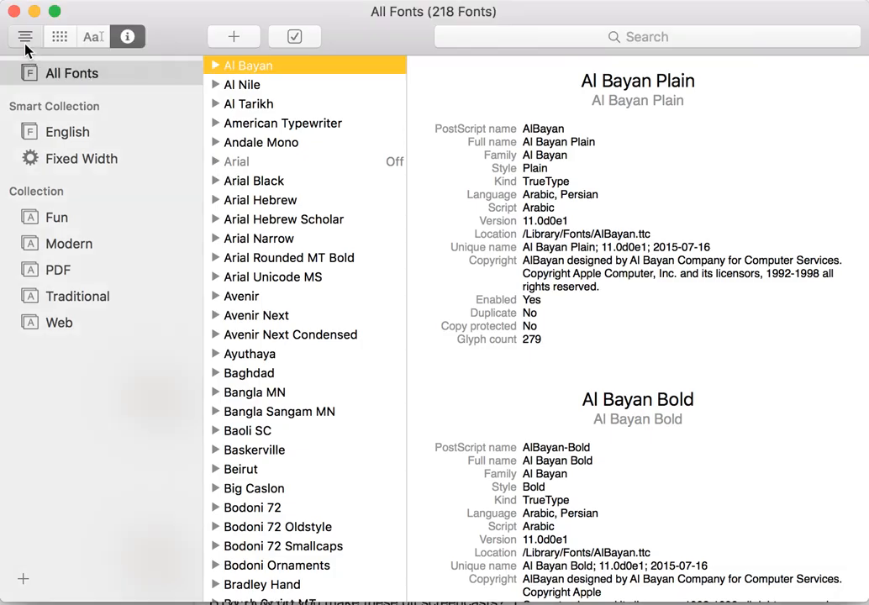
# Switch the Al Bayan preview from font info to the Sample glyph view.
pyautogui.click(92, 36)
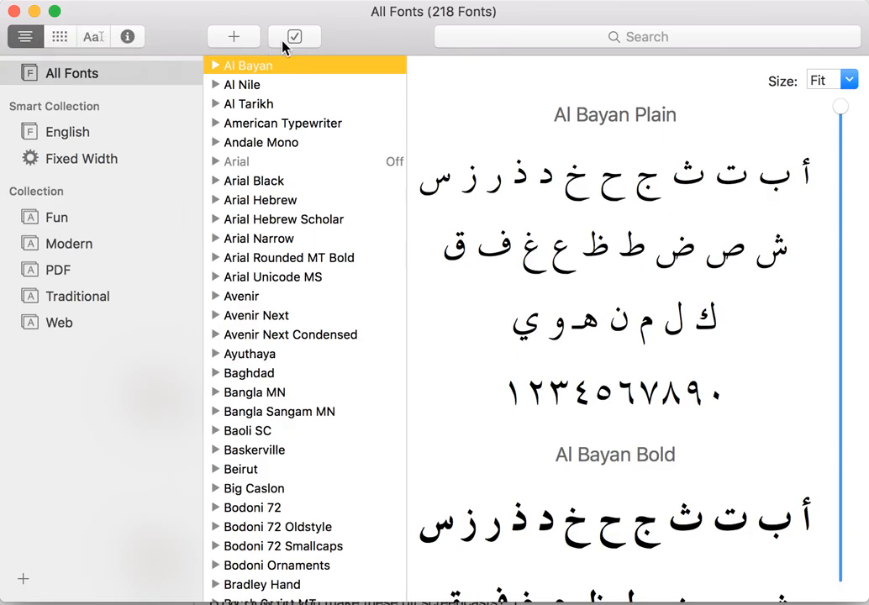
pyautogui.moveTo(613, 48)
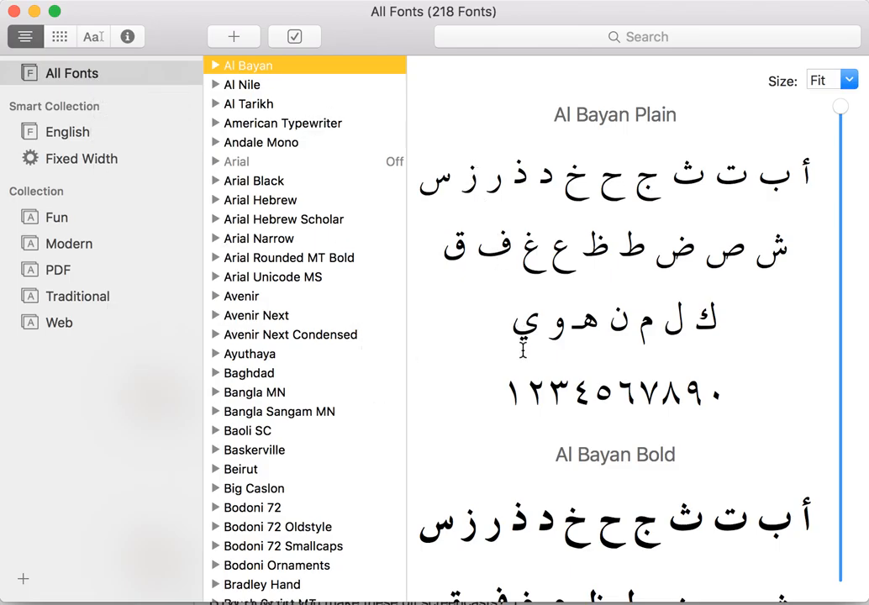
pyautogui.moveTo(106, 126)
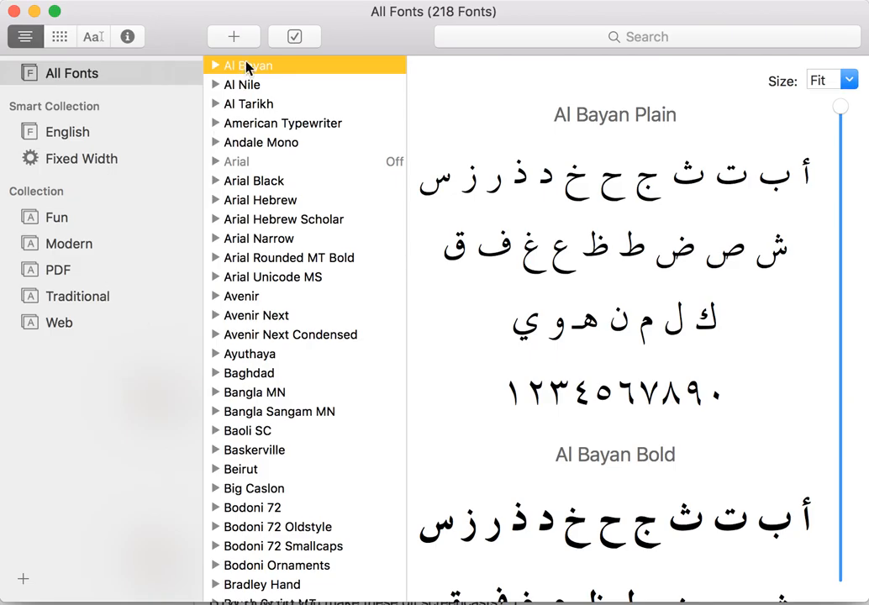
pyautogui.moveTo(217, 52)
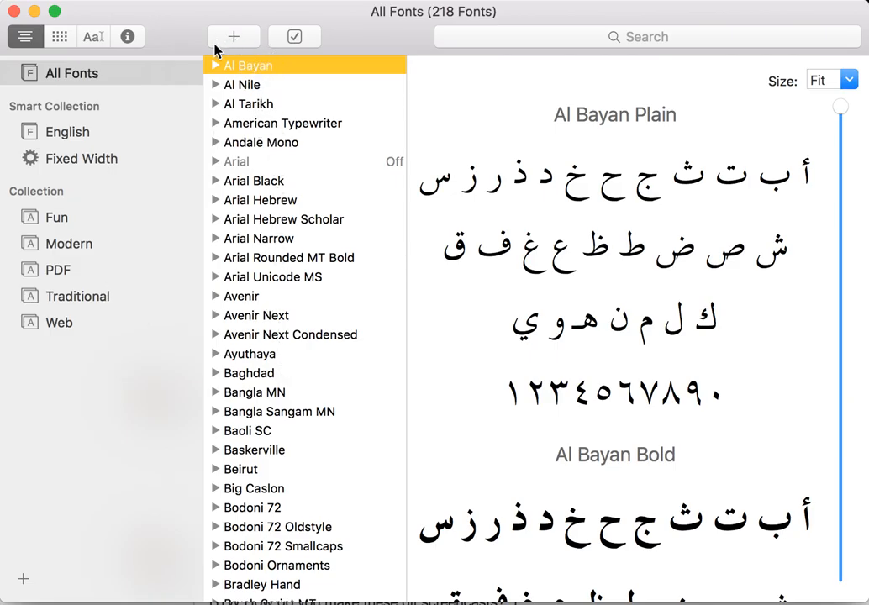
# Expand Al Bayan, select its Plain style, and set the preview size to 22.
pyautogui.click(216, 65)
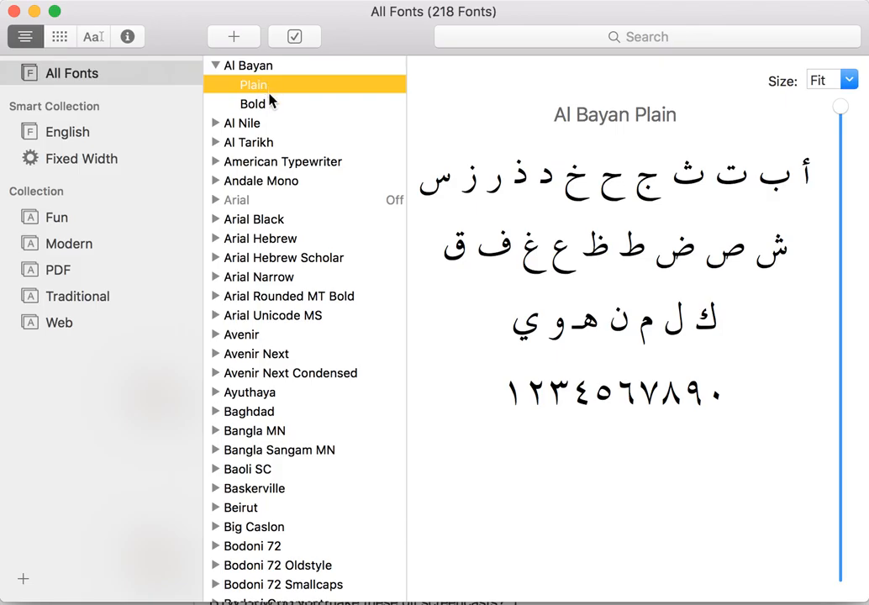
pyautogui.moveTo(285, 87)
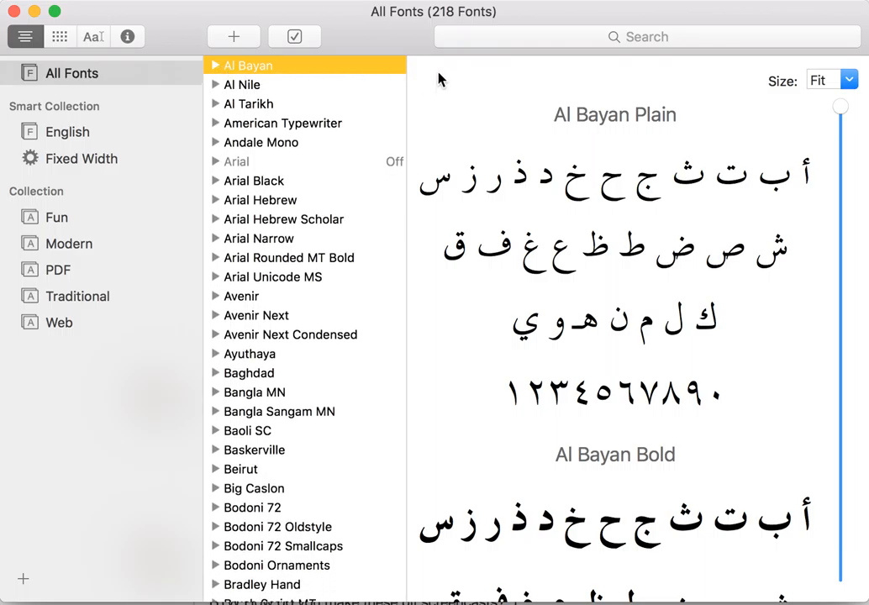
pyautogui.moveTo(660, 122)
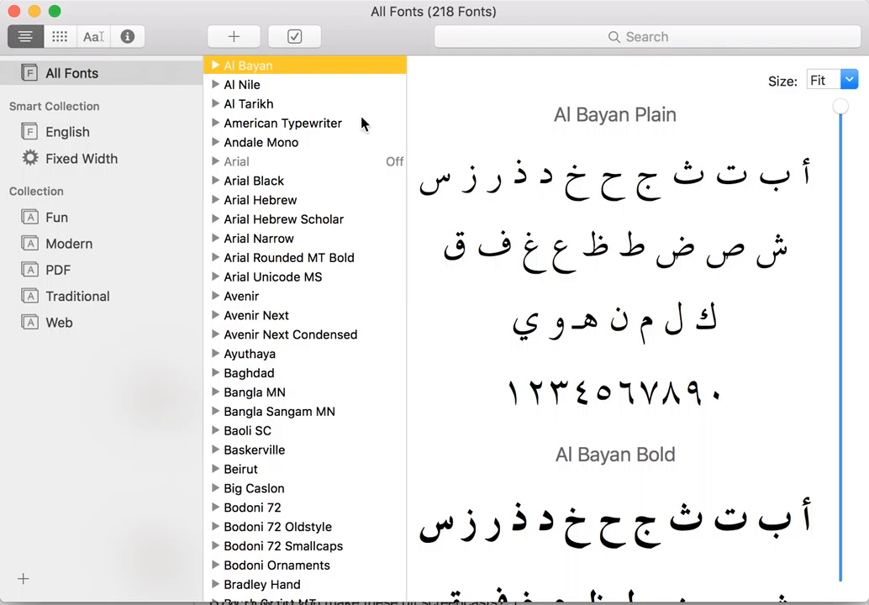
pyautogui.scroll(-3)
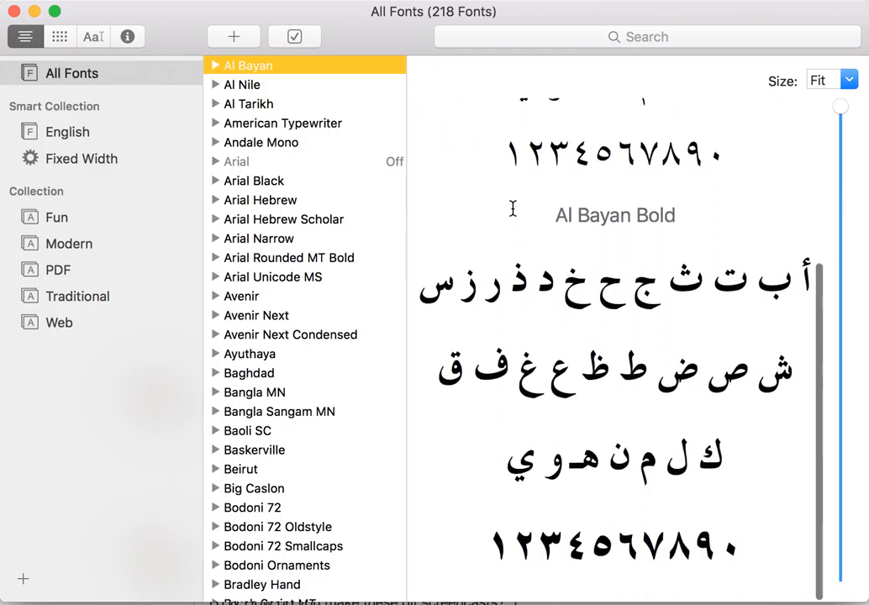
pyautogui.click(215, 66)
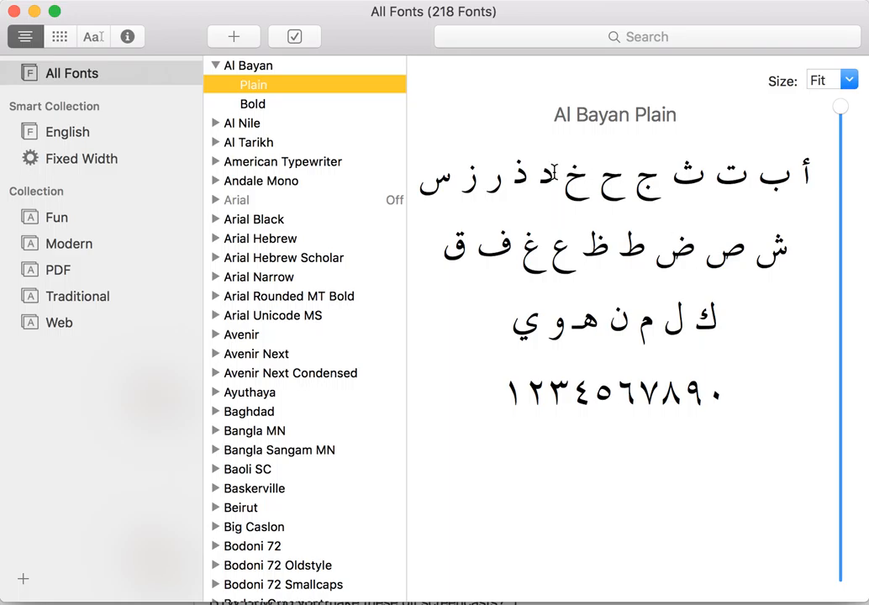
pyautogui.moveTo(790, 106)
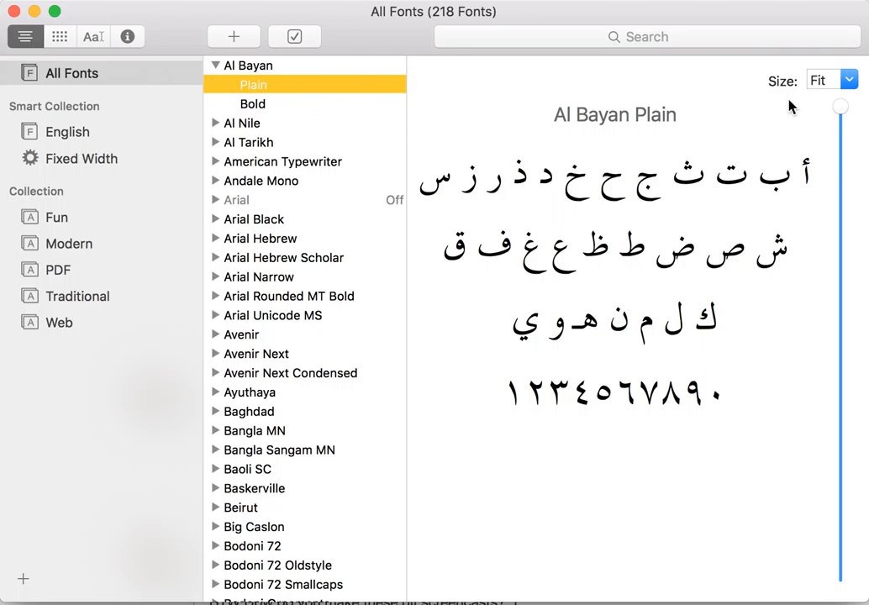
pyautogui.moveTo(841, 106); pyautogui.dragTo(841, 576)
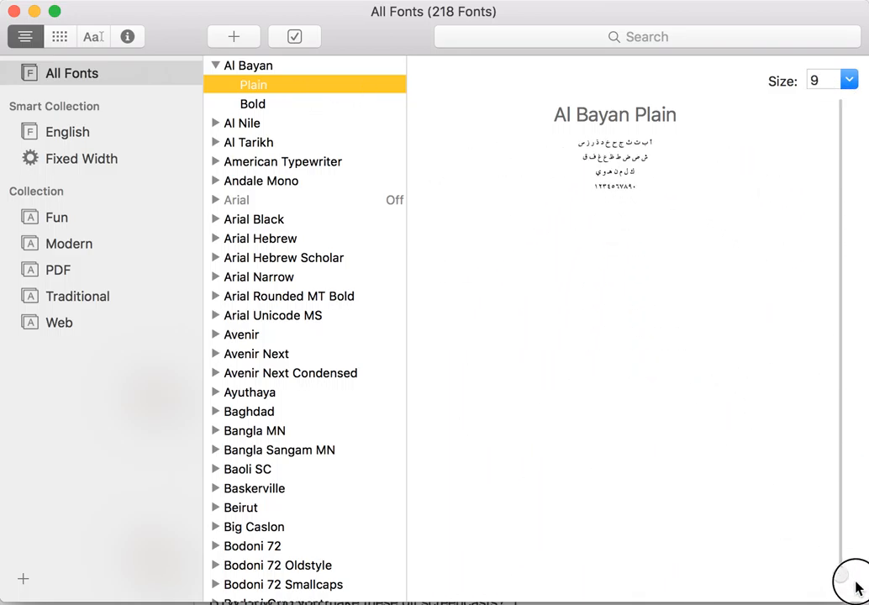
pyautogui.moveTo(841, 577); pyautogui.dragTo(841, 456)
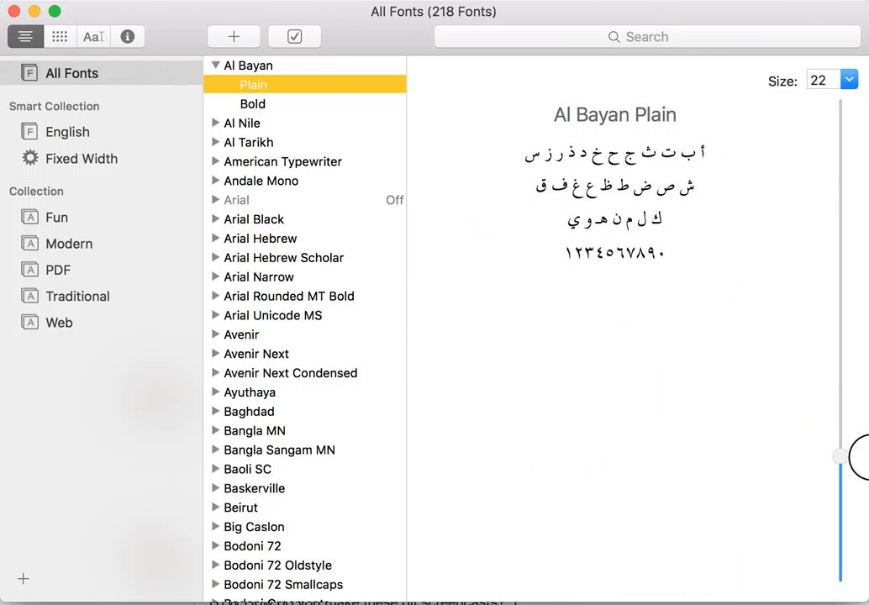
# Browse Arial Hebrew and Al Bayan previews, ending on Arial Narrow at size 38.
pyautogui.click(270, 238)
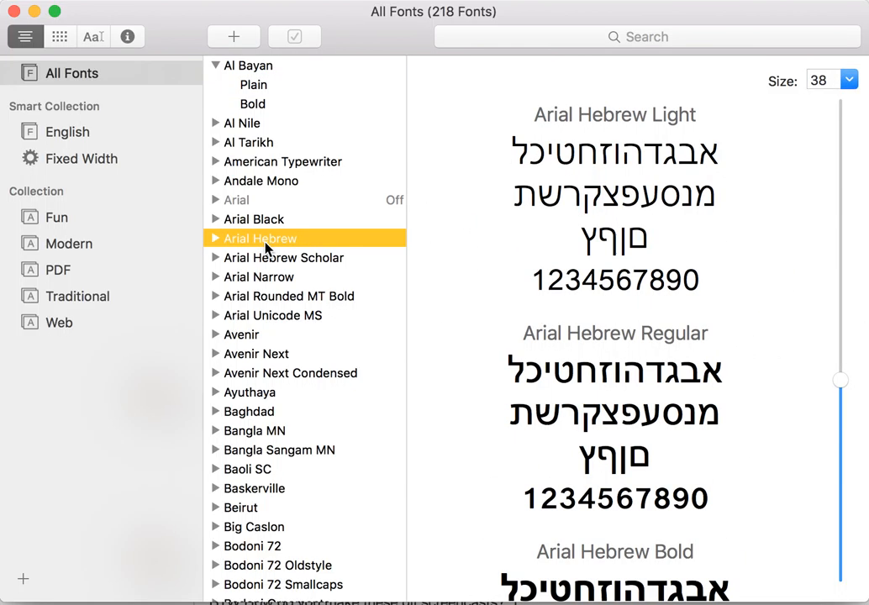
pyautogui.click(259, 276)
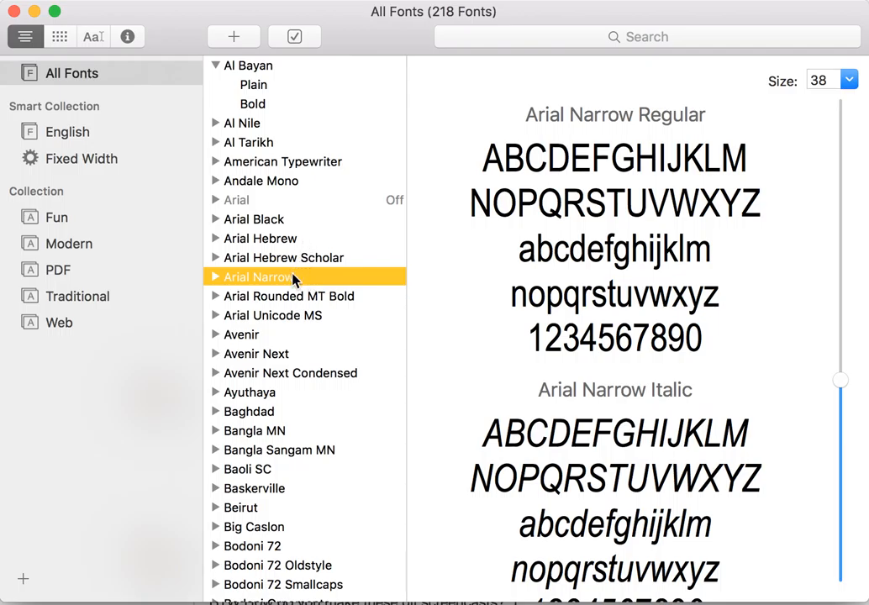
pyautogui.click(261, 238)
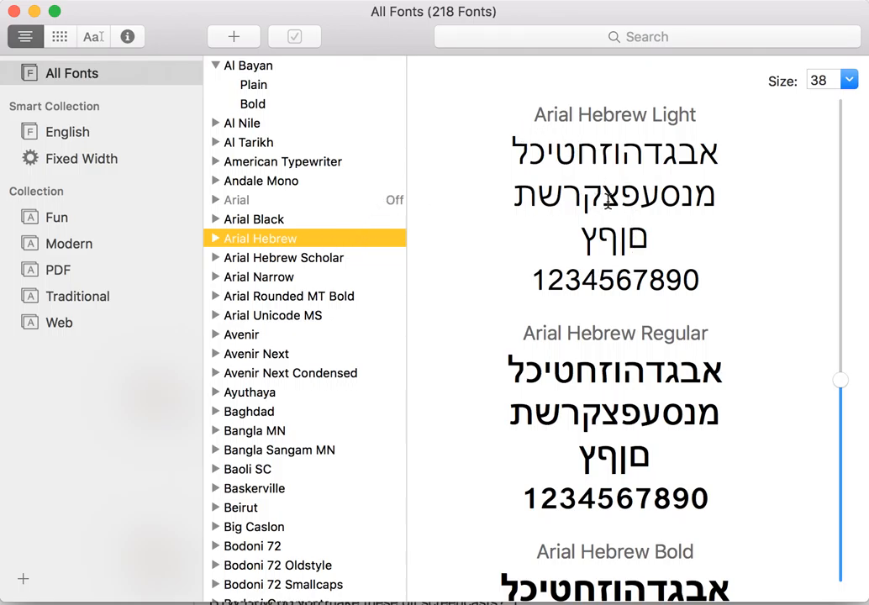
pyautogui.moveTo(387, 146)
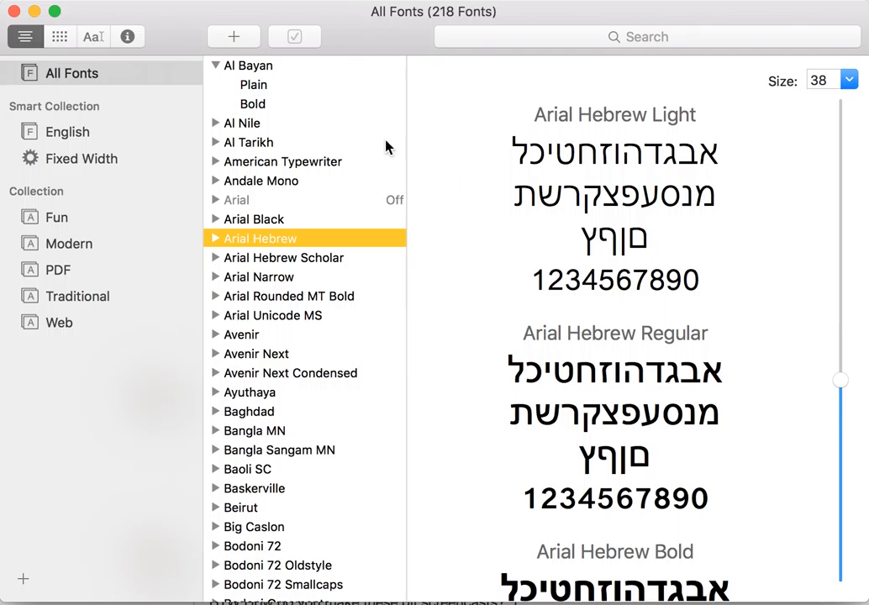
pyautogui.click(249, 65)
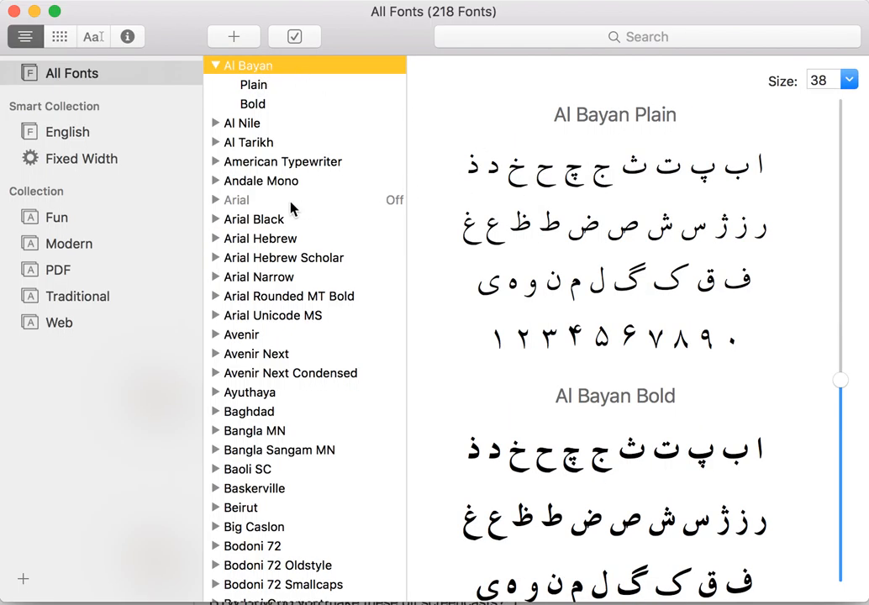
pyautogui.click(261, 238)
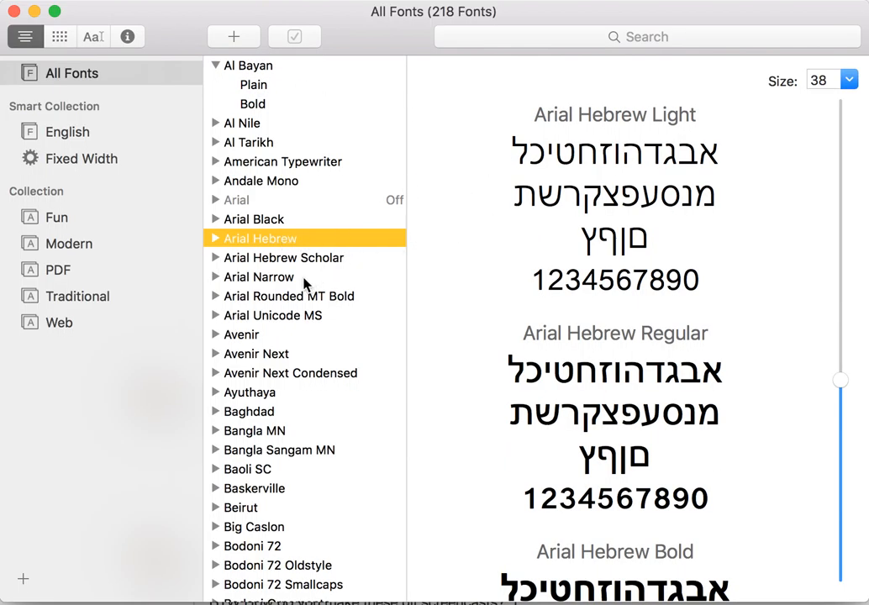
pyautogui.click(259, 277)
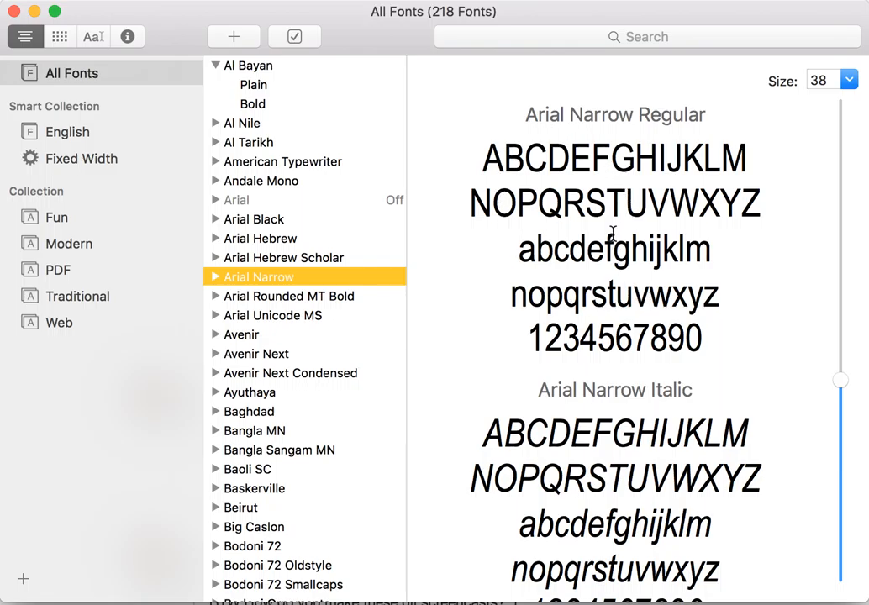
pyautogui.moveTo(845, 405)
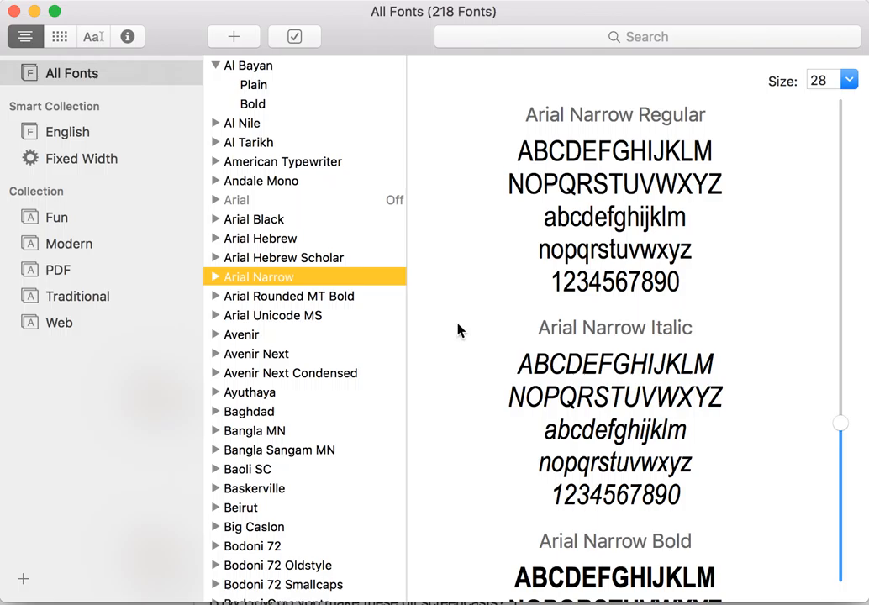
pyautogui.moveTo(67, 244)
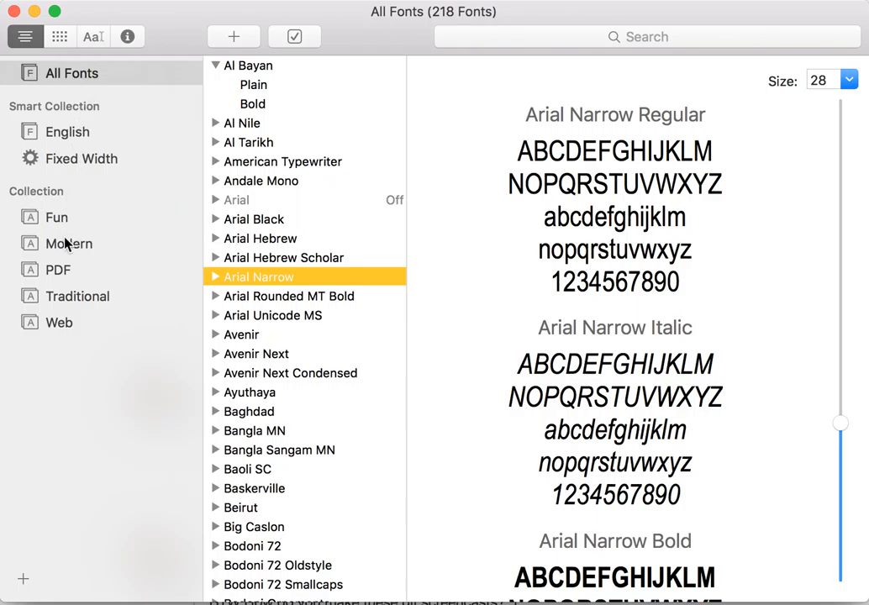
# View the English and Fixed Width smart collections, then the four-font Modern collection.
pyautogui.click(66, 132)
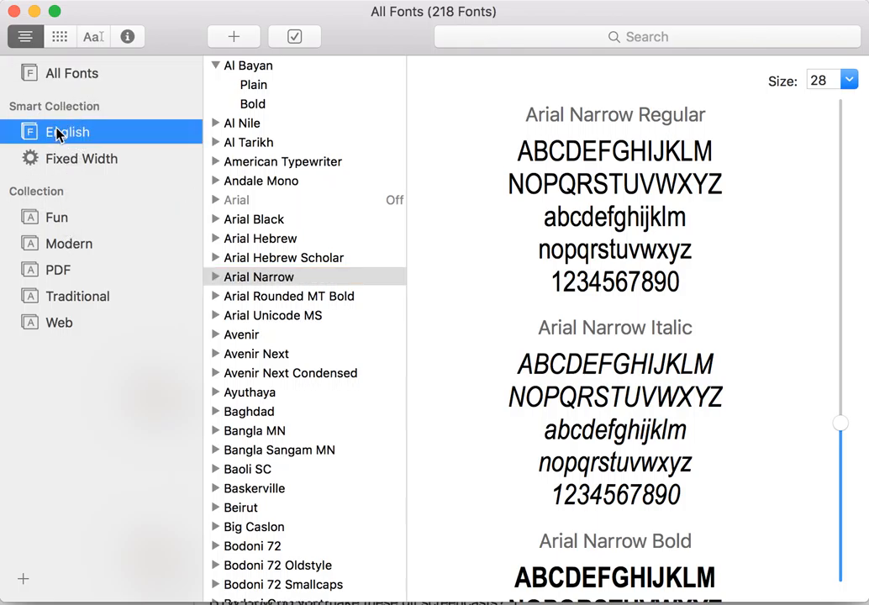
pyautogui.click(67, 132)
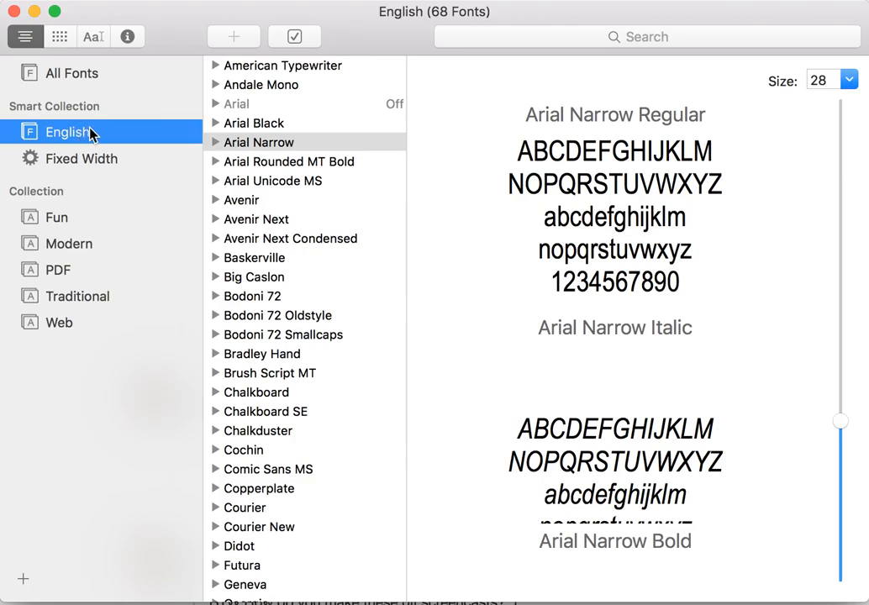
pyautogui.moveTo(139, 126)
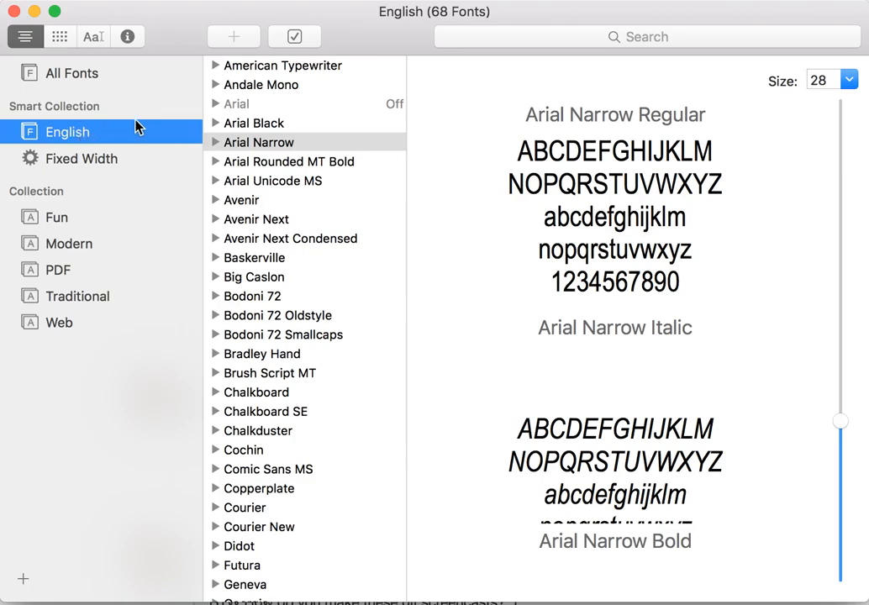
pyautogui.moveTo(136, 140)
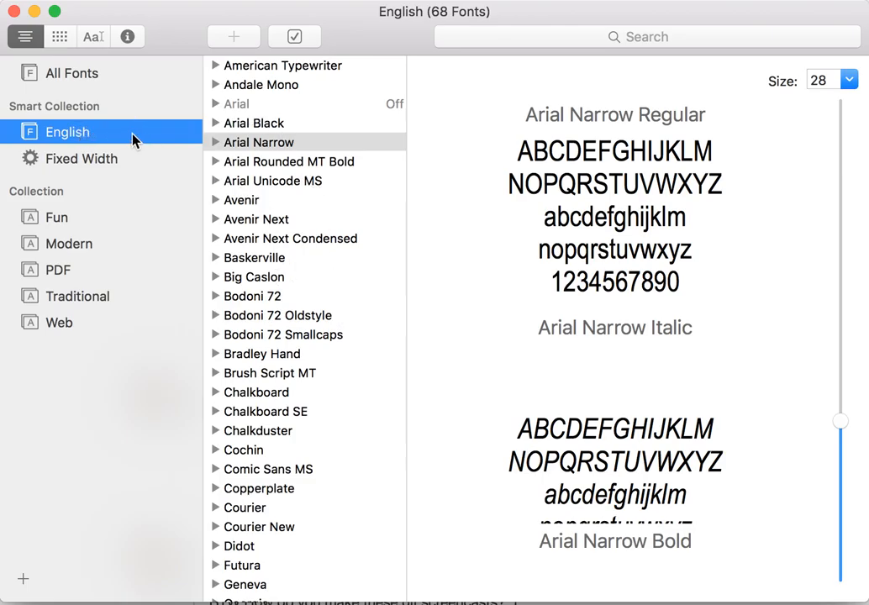
pyautogui.click(83, 158)
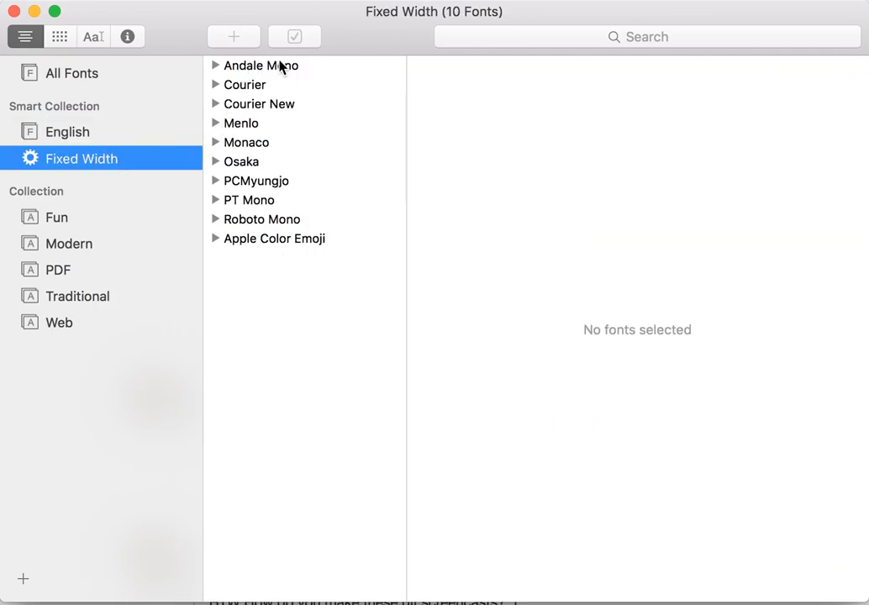
pyautogui.moveTo(300, 77)
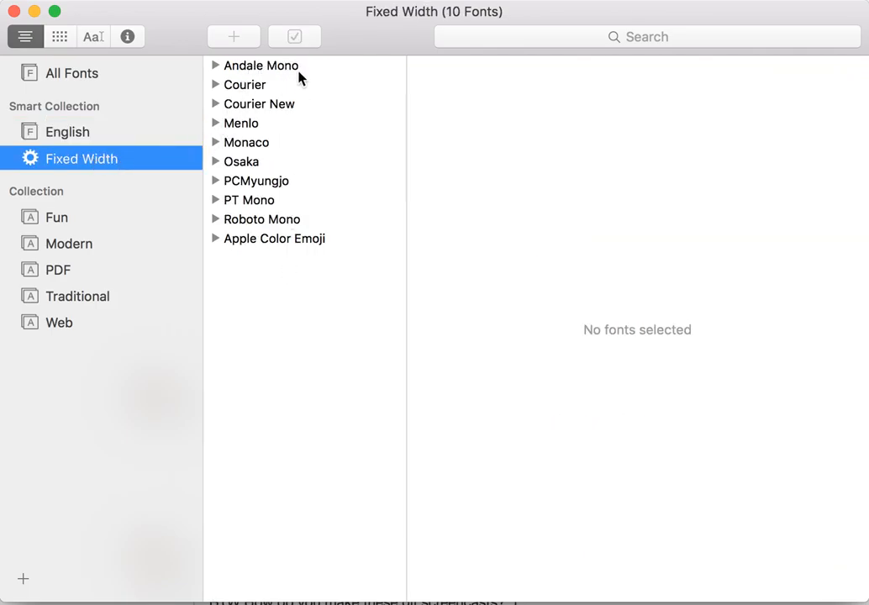
pyautogui.moveTo(260, 66)
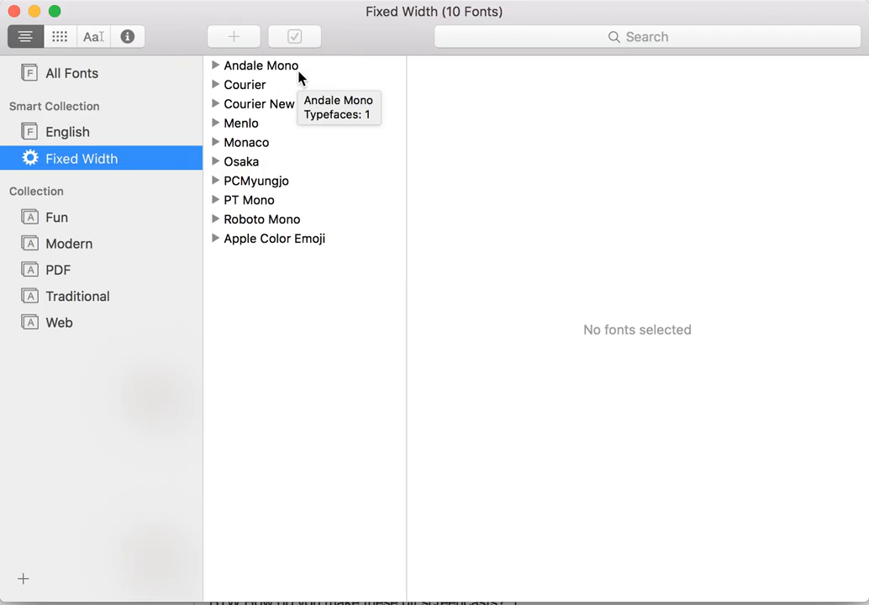
pyautogui.moveTo(50, 211)
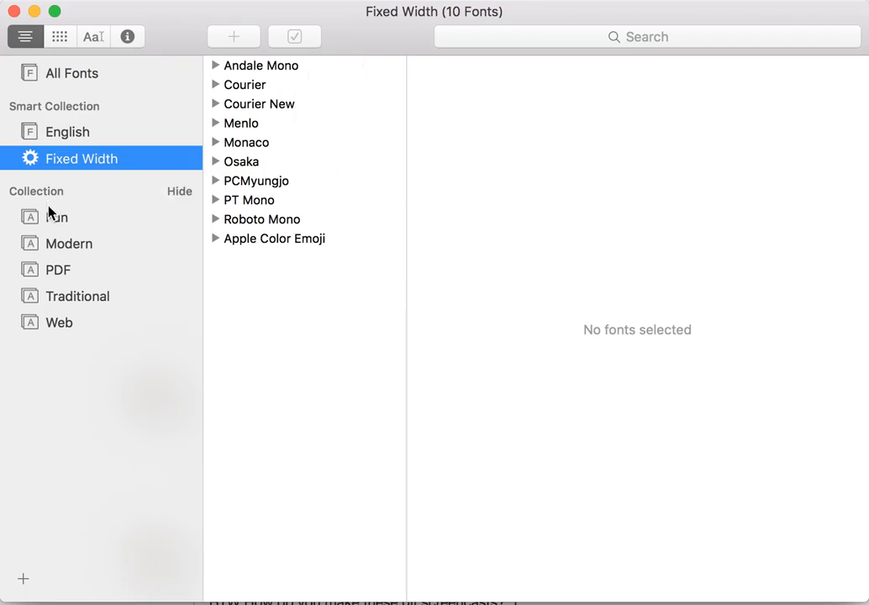
pyautogui.click(58, 217)
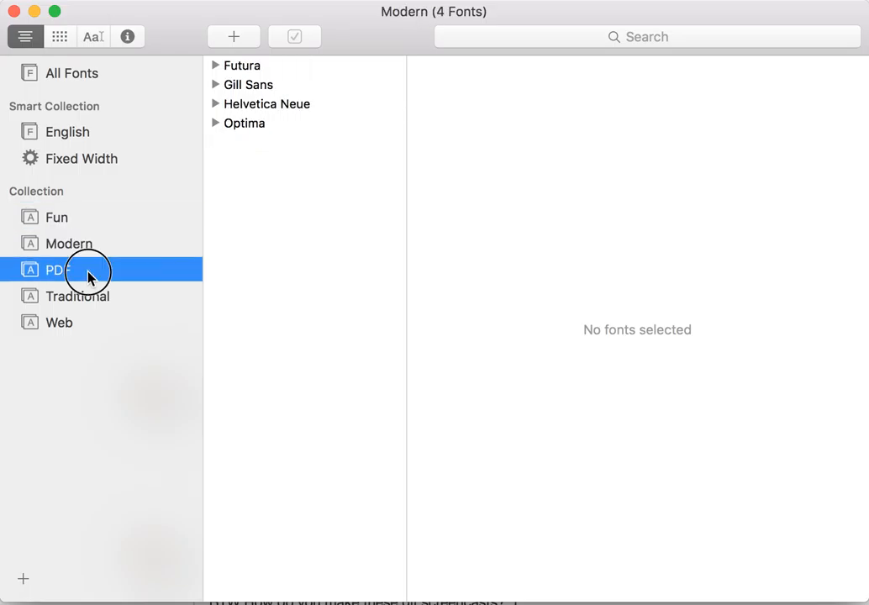
# Add a new collection named 'Arbitrary Named Collection' holding Arial Hebrew and Arial Narrow.
pyautogui.click(60, 322)
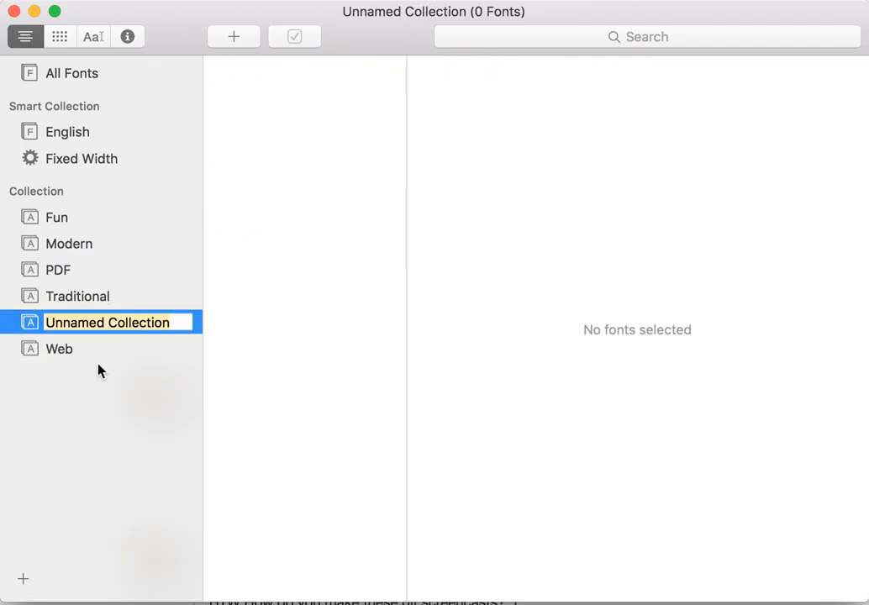
pyautogui.moveTo(106, 321)
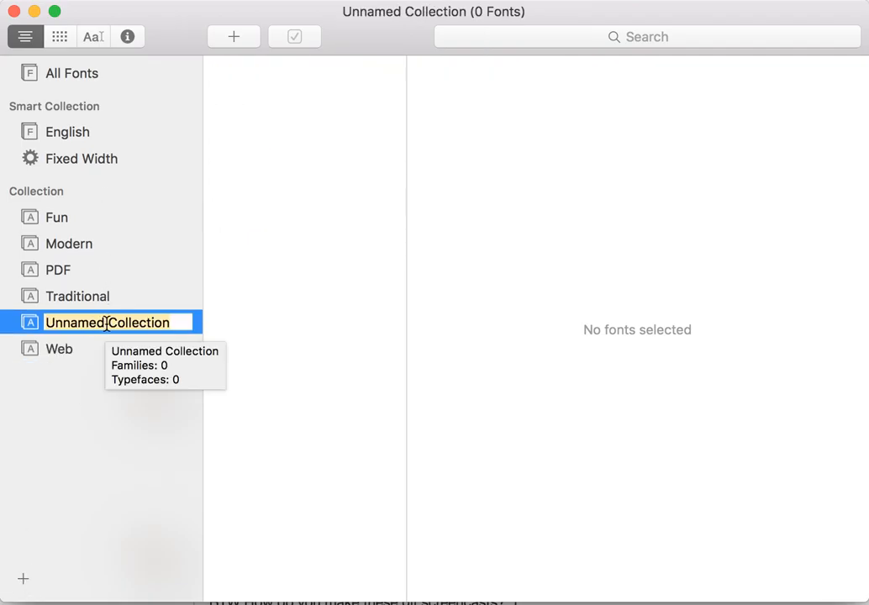
pyautogui.write('Arbitrary')
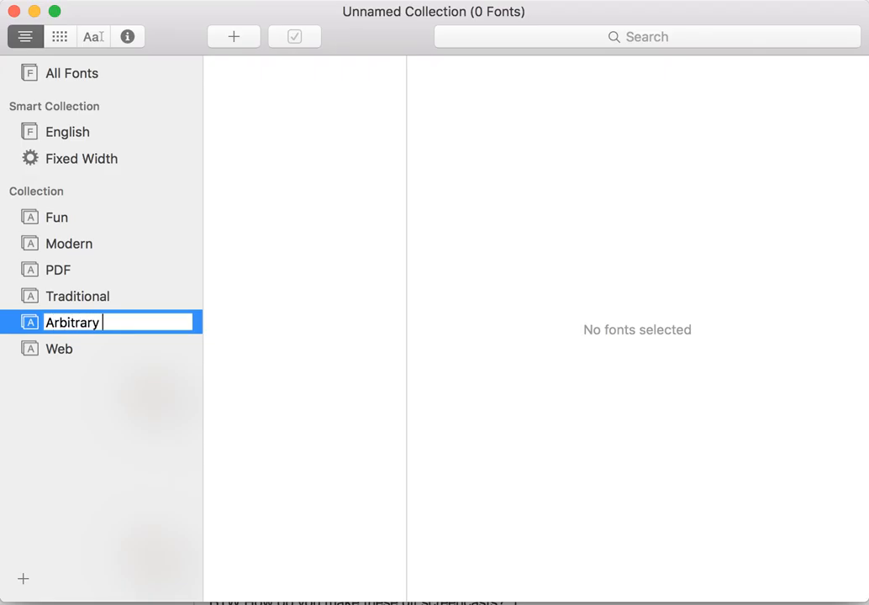
pyautogui.write('Named Collec')
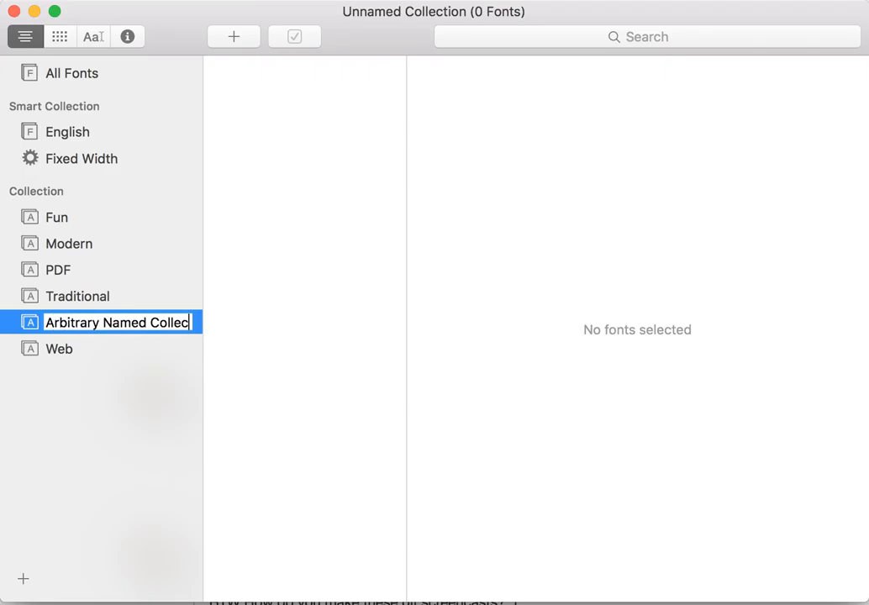
pyautogui.click(72, 73)
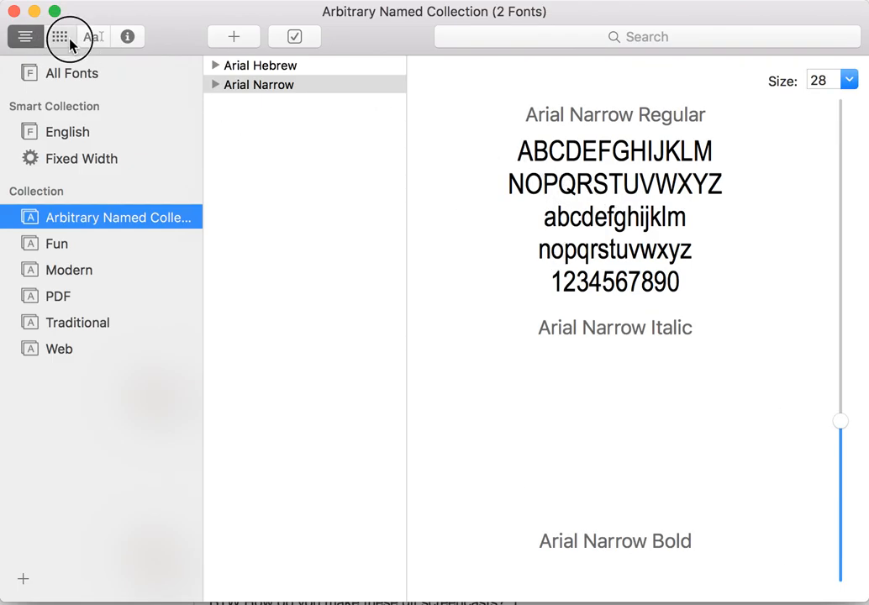
# Show Arial Narrow as glyphs, sample text and info, then request disabling the fonts.
pyautogui.click(60, 36)
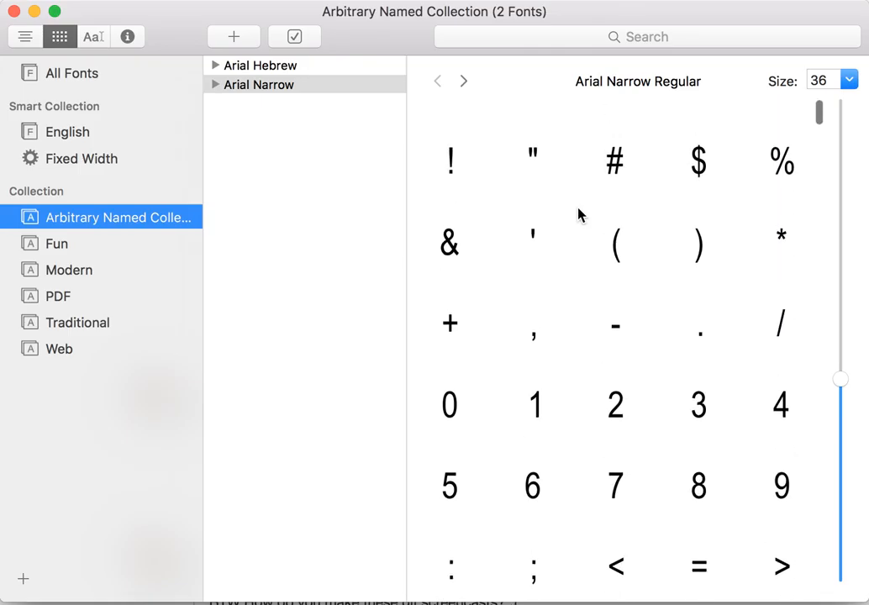
pyautogui.click(92, 37)
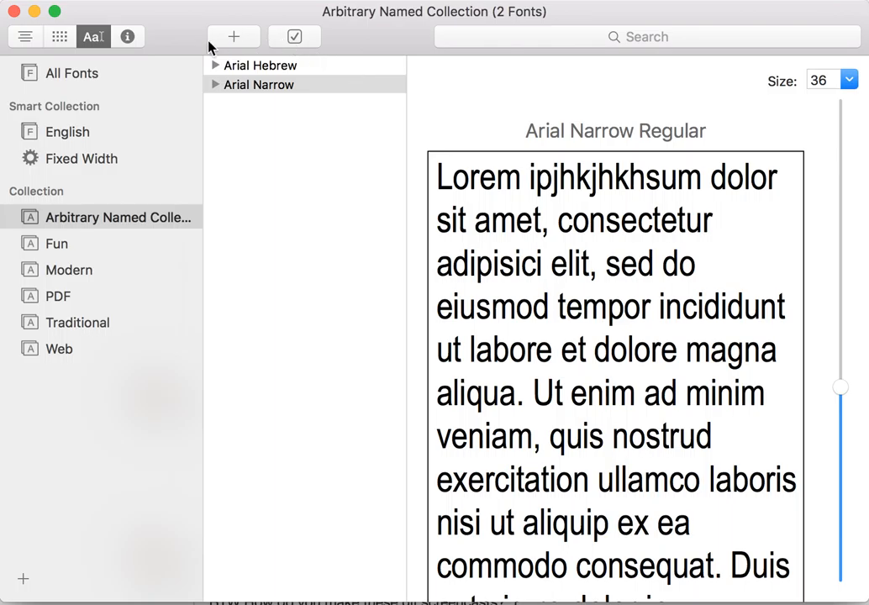
pyautogui.click(128, 37)
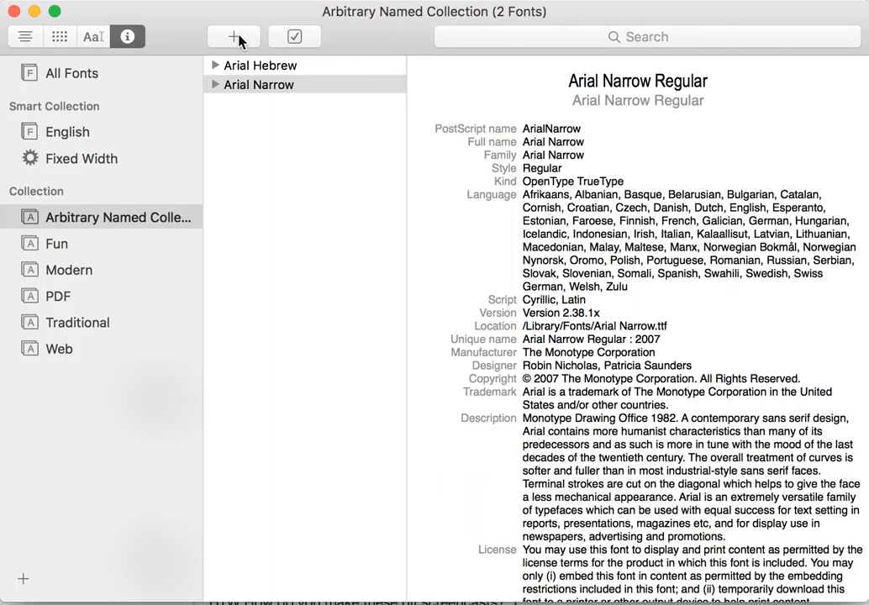
pyautogui.click(233, 37)
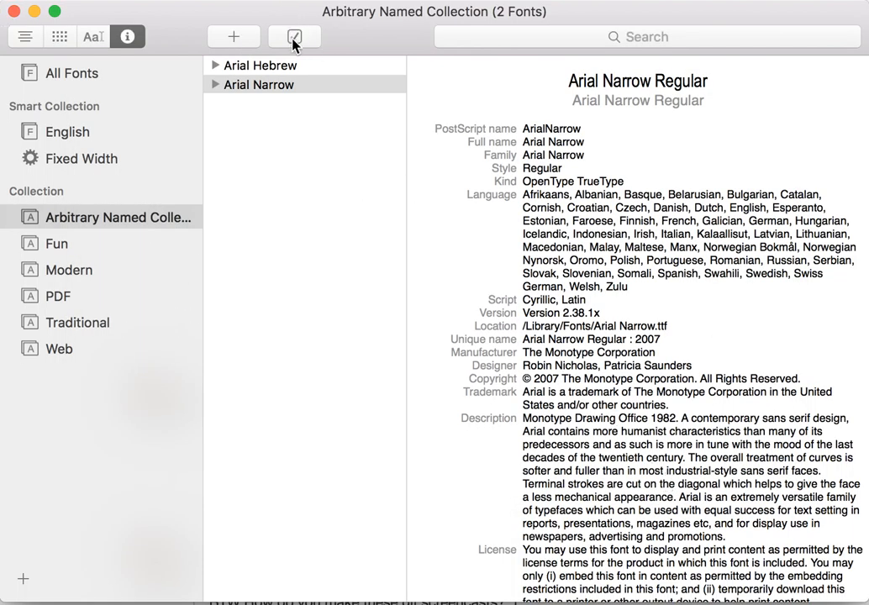
pyautogui.click(294, 36)
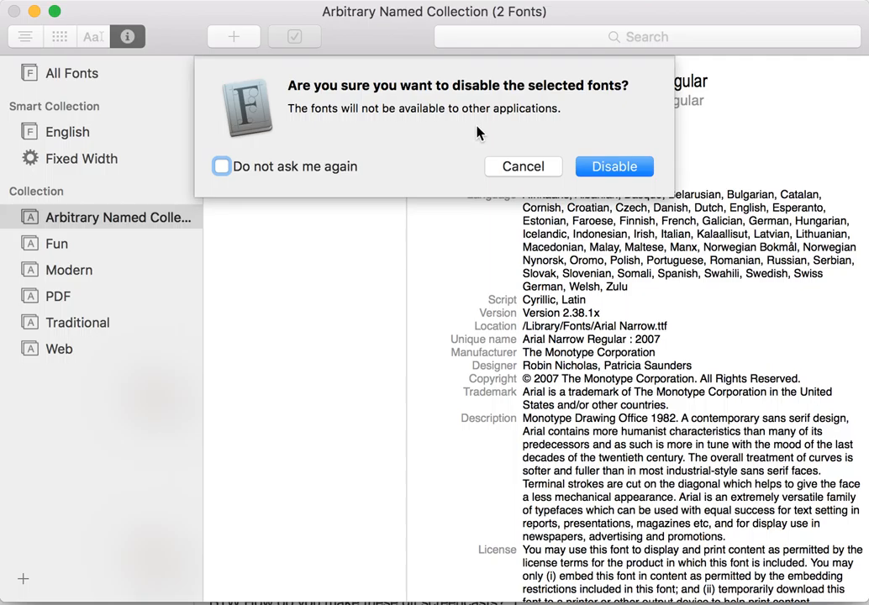